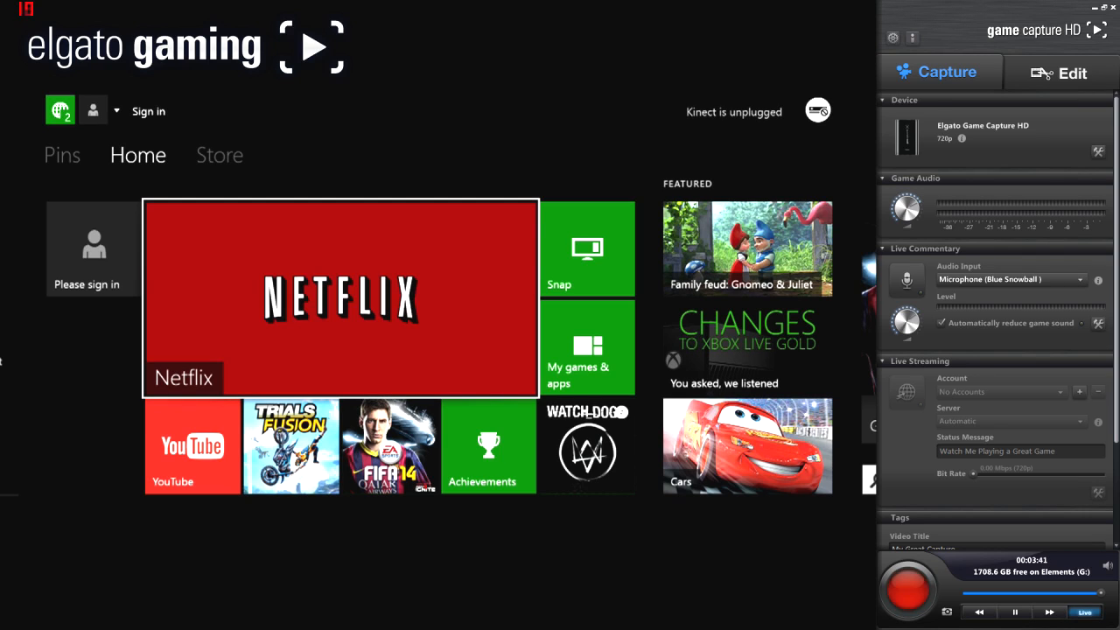
Start and then stop a short recording of the Xbox home screen
{"action": "left_click", "coordinate": [908, 588]}
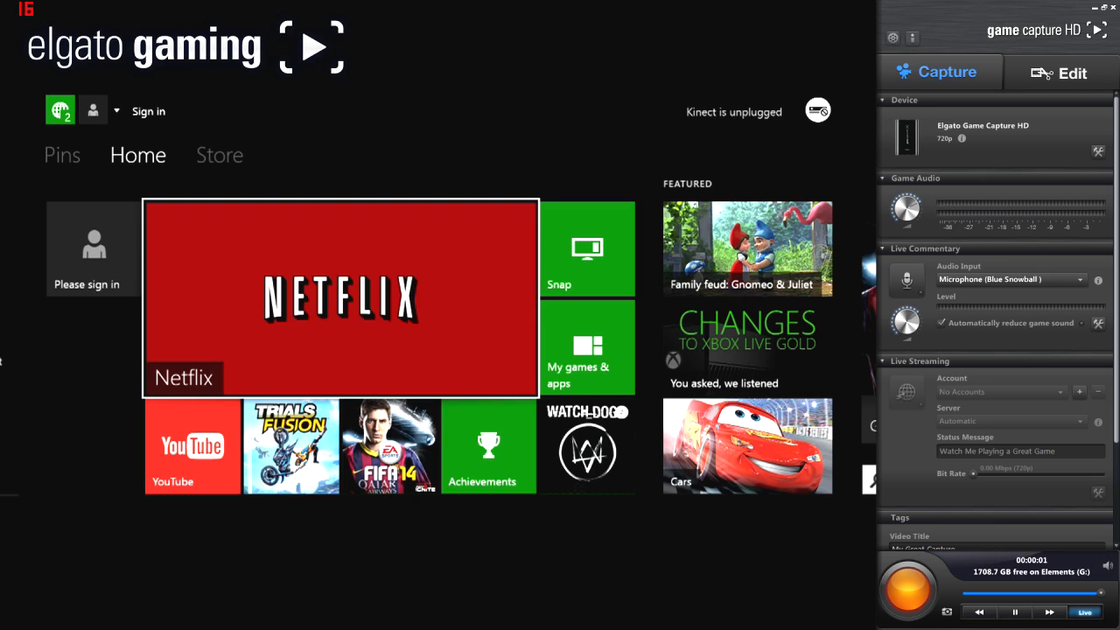
{"action": "left_click", "coordinate": [910, 587]}
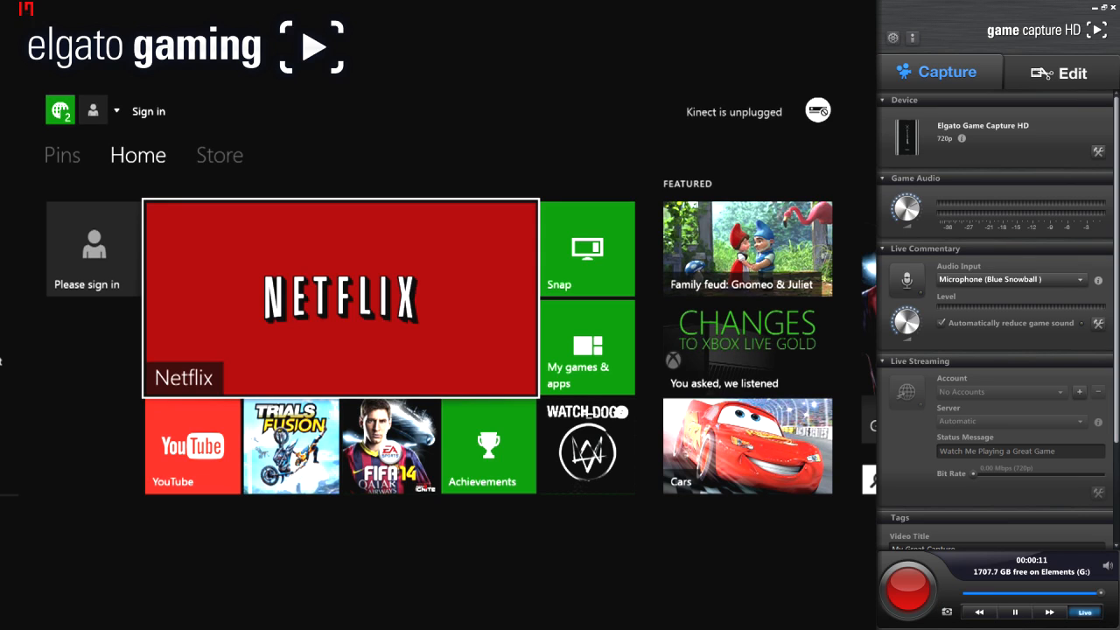
Scroll the Capture panel down to show the title, game, description and tags fields
{"action": "scroll", "scroll_direction": "down", "scroll_amount": 3}
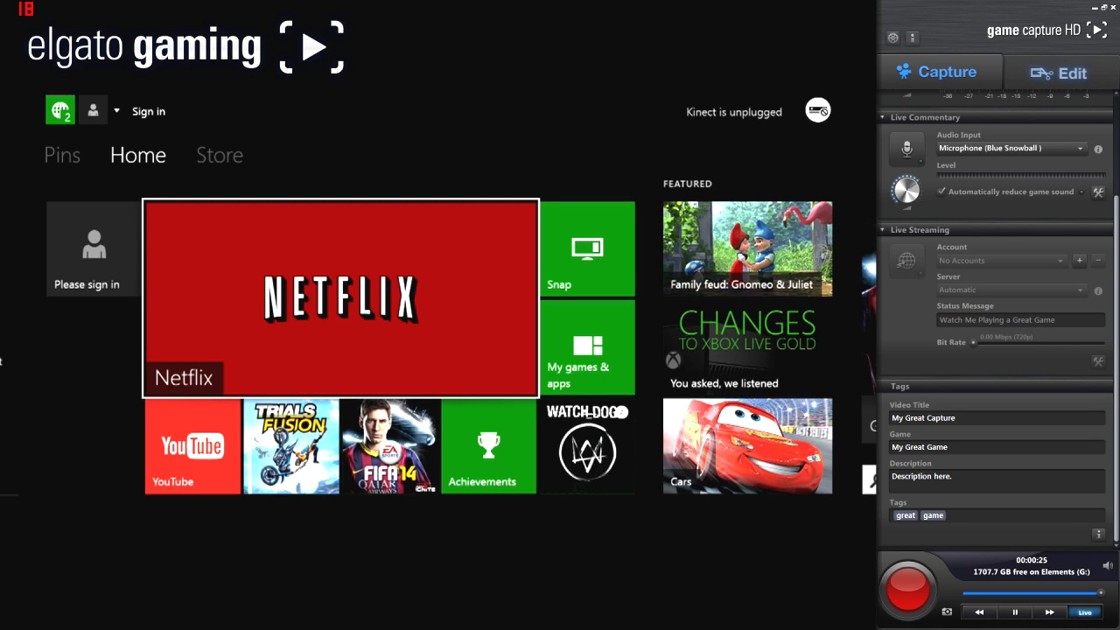
{"action": "left_click", "coordinate": [1071, 73]}
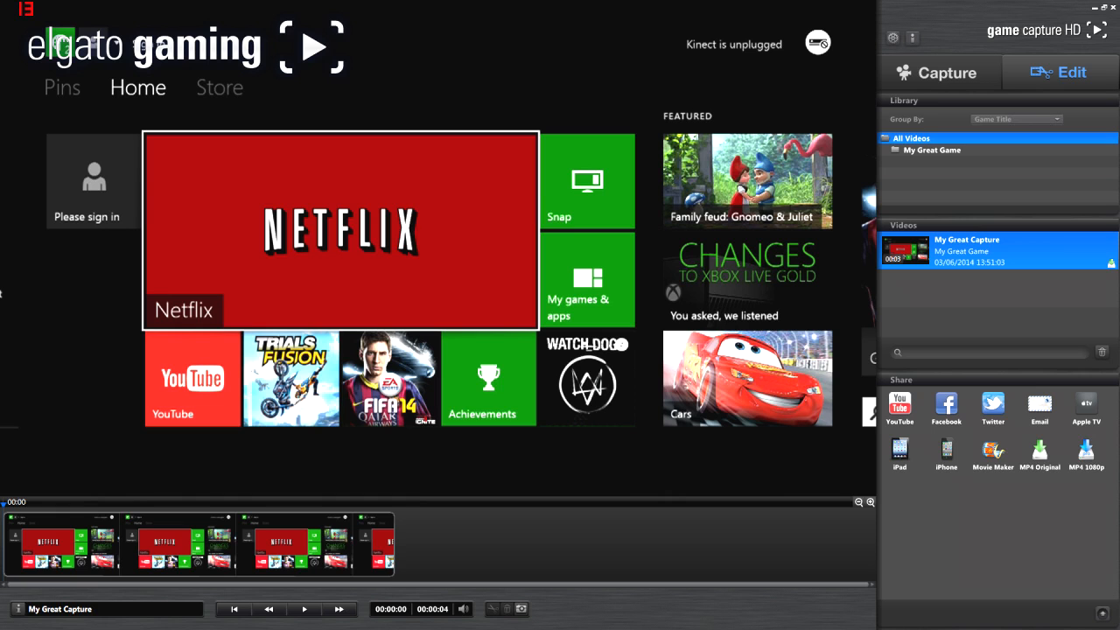
{"action": "left_click", "coordinate": [945, 73]}
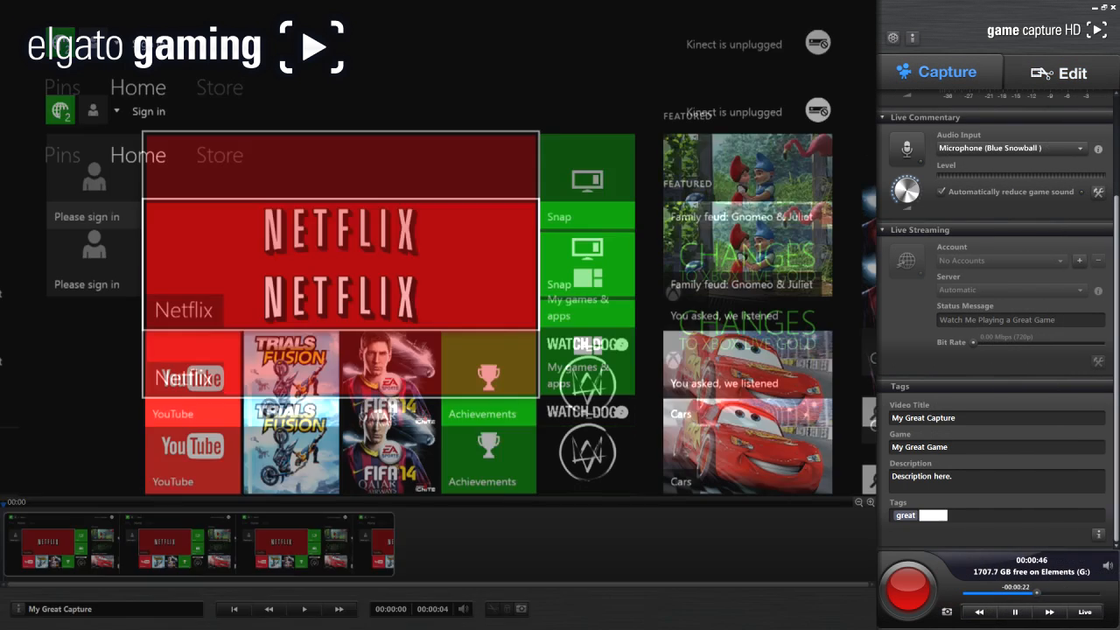
{"action": "type", "text": "game"}
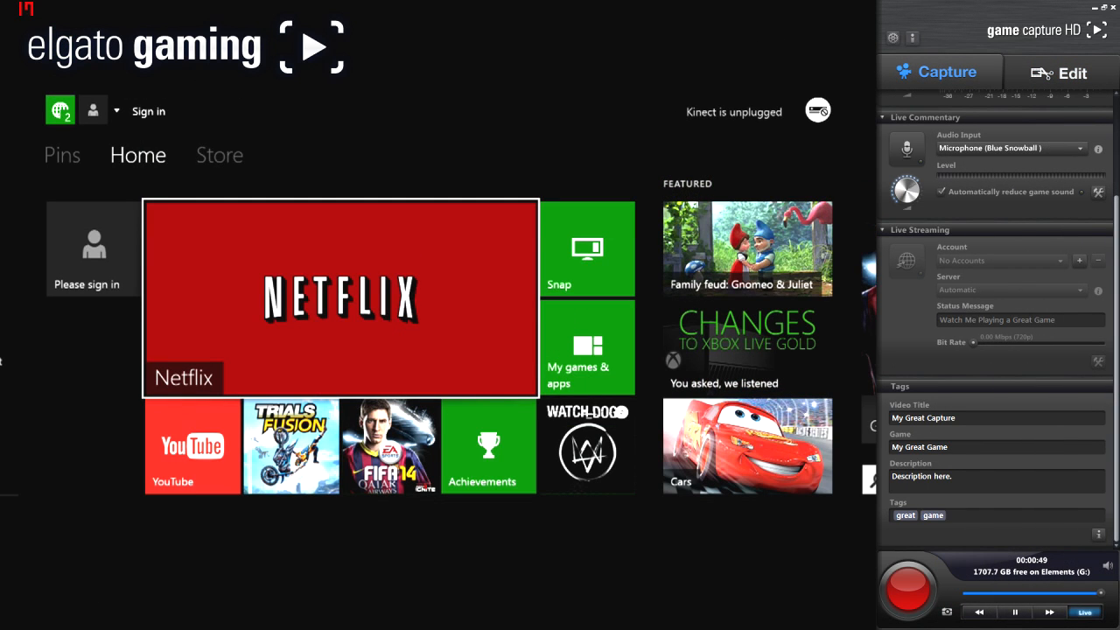